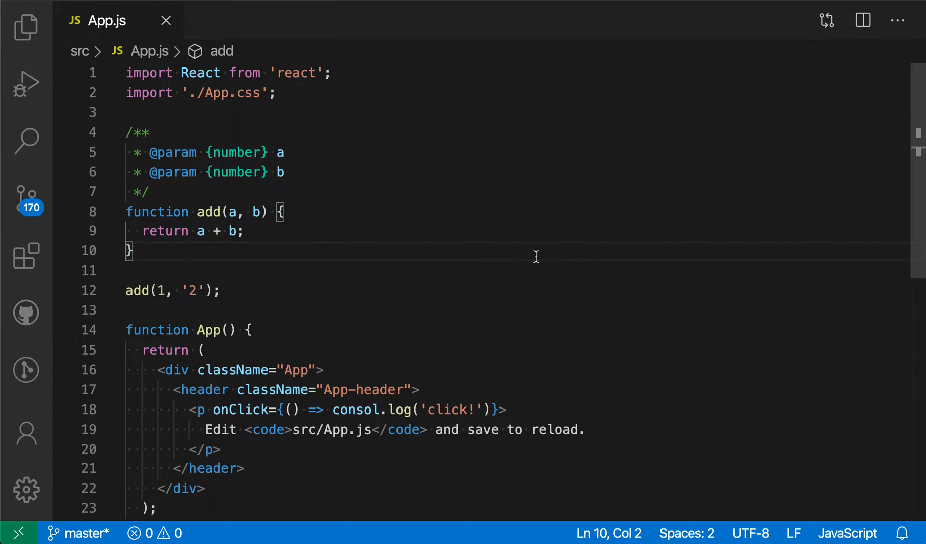
Briefly break and restore the function keyword in App.js to show no errors are flagged yet.
scroll(down, 3)
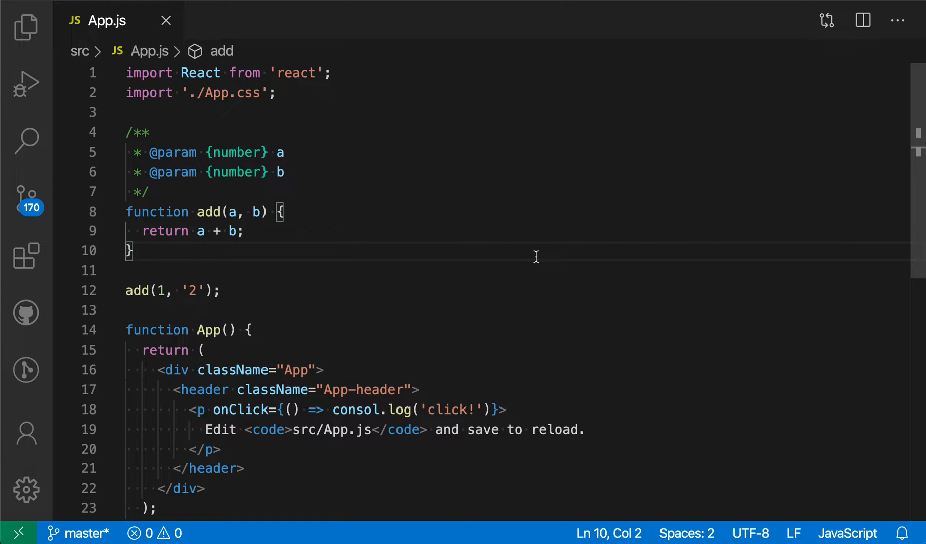
mouse_move(321, 315)
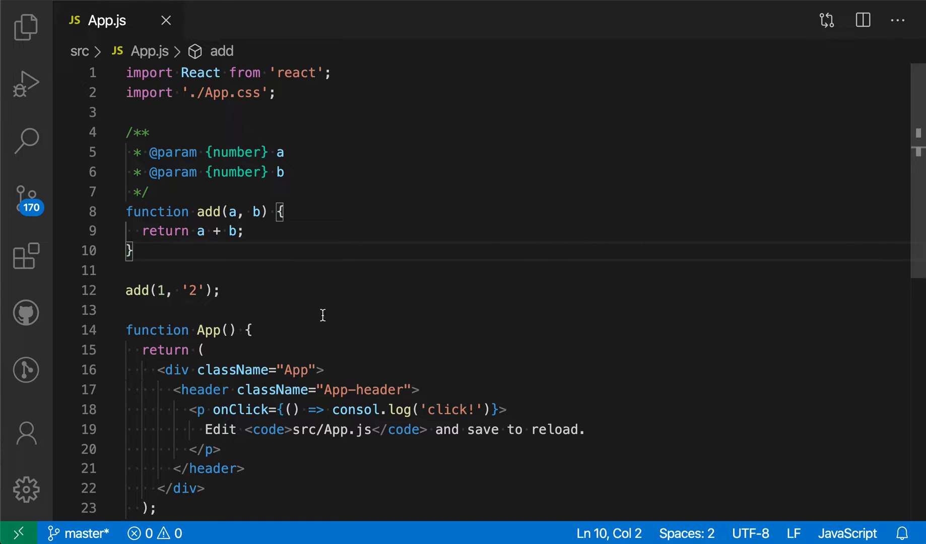
key(Backspace)
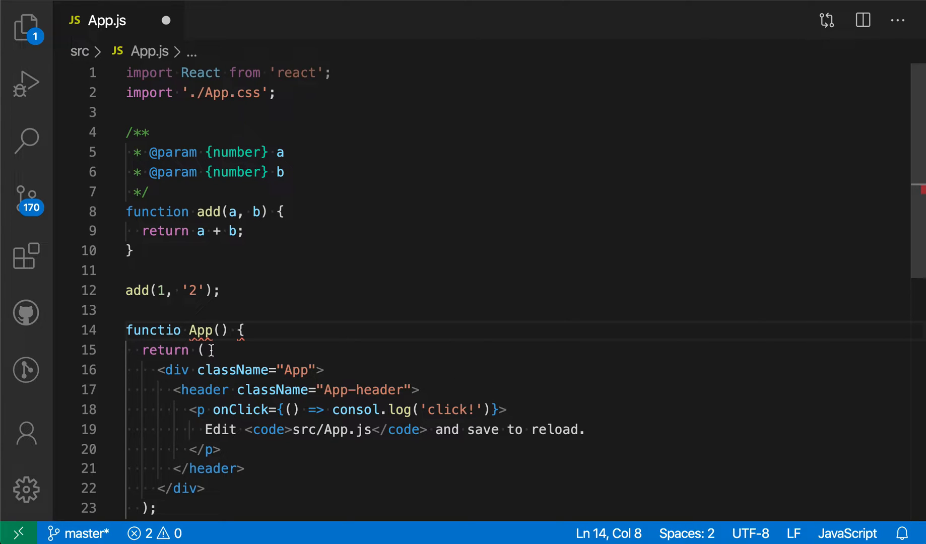
text(n)
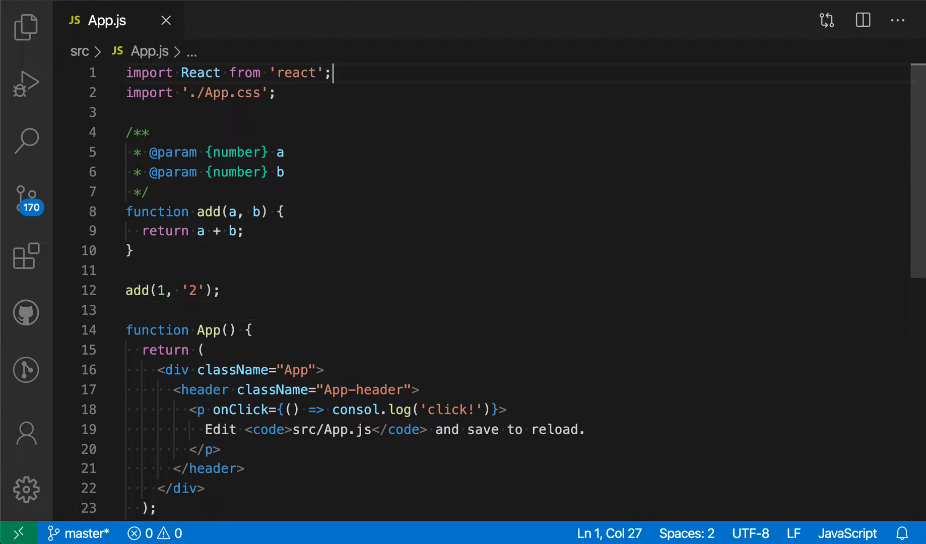
key(Enter)
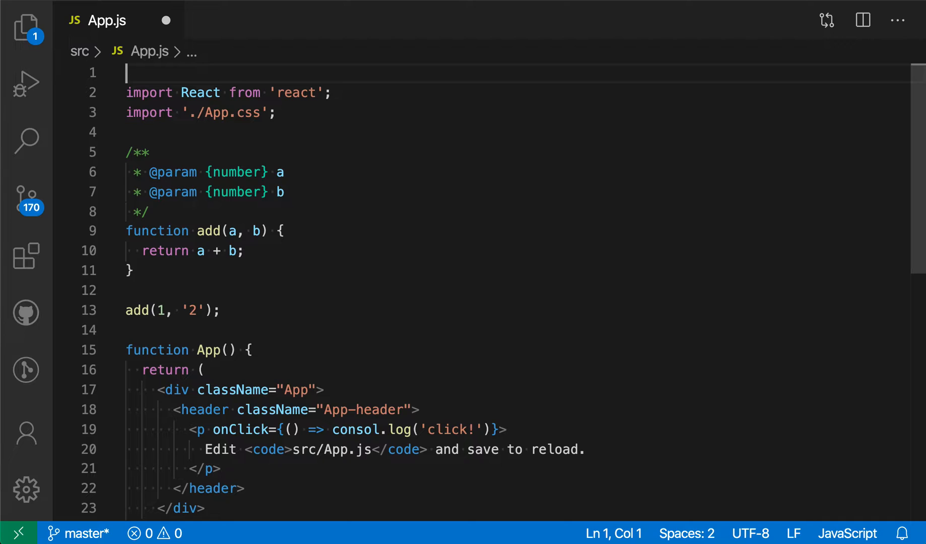
text(//@)
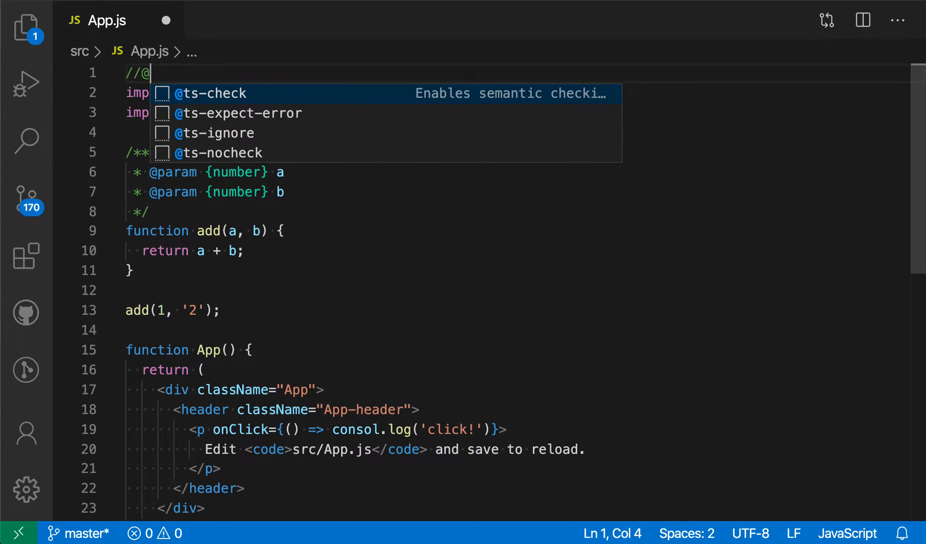
key(Tab)
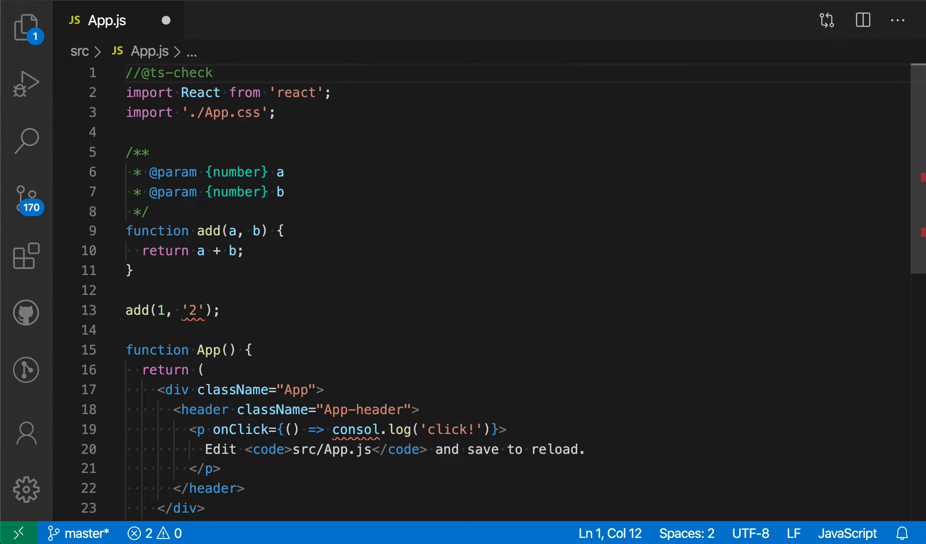
scroll(down, 3)
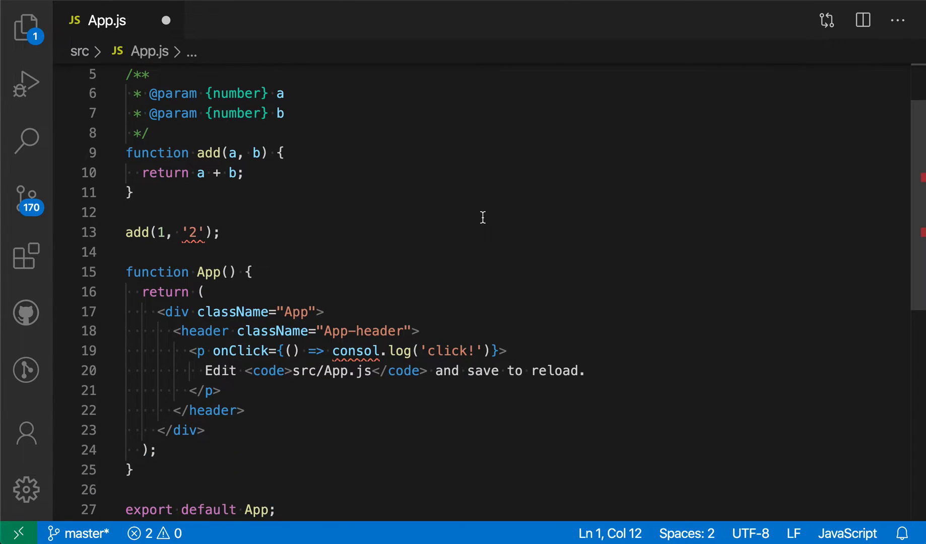
mouse_move(195, 232)
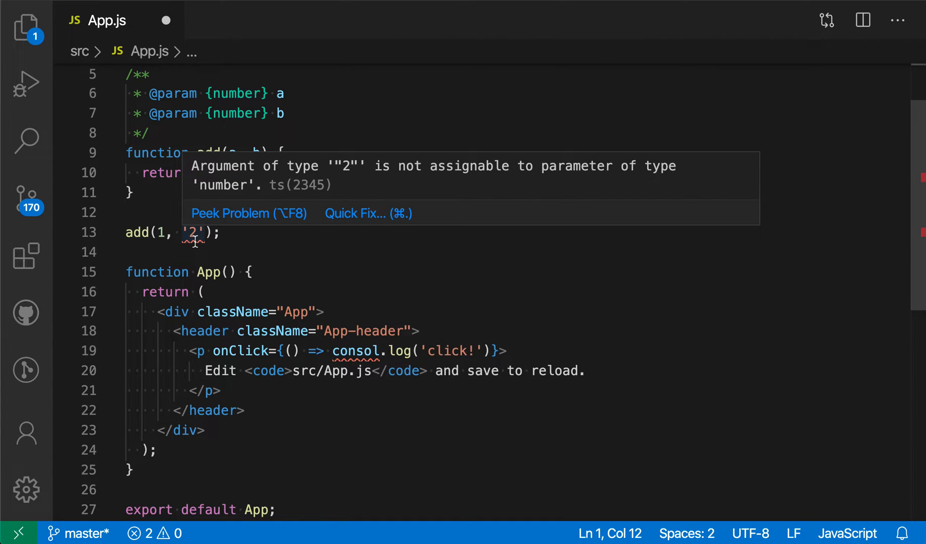
mouse_move(306, 255)
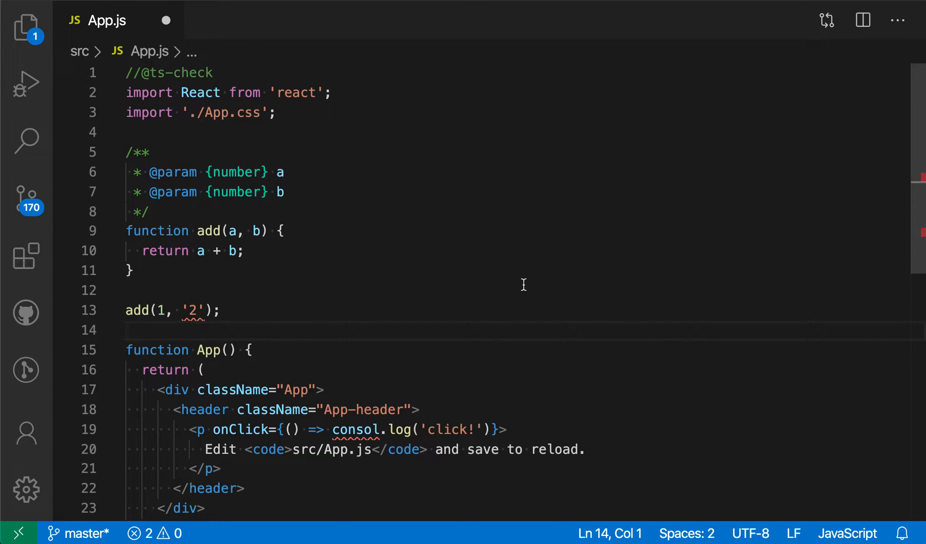
mouse_move(458, 304)
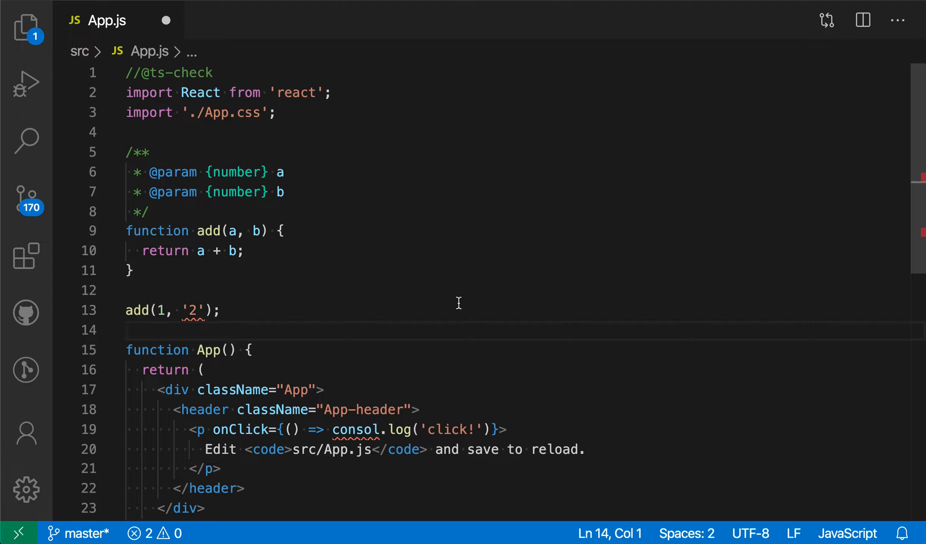
mouse_move(195, 311)
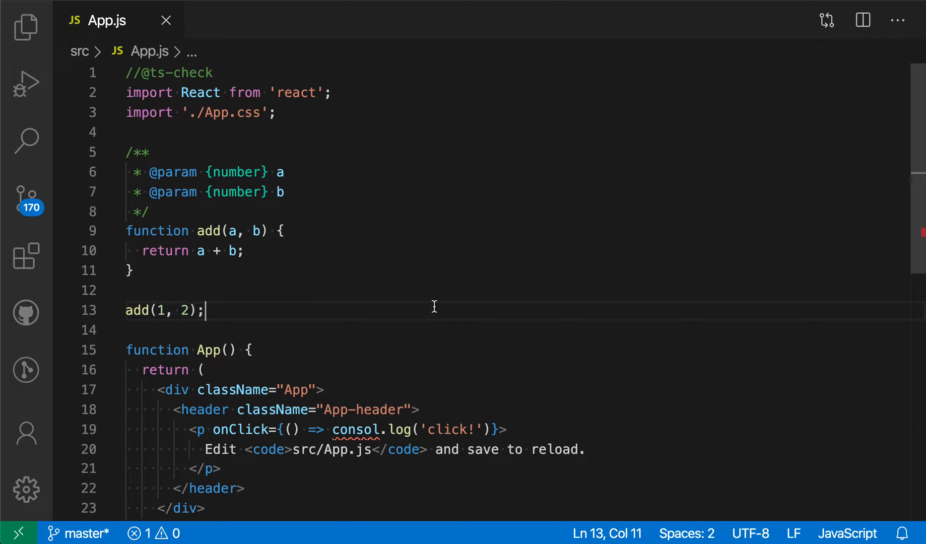
Apply the Quick Fix that changes the spelling of consol to console on line 19.
scroll(down, 3)
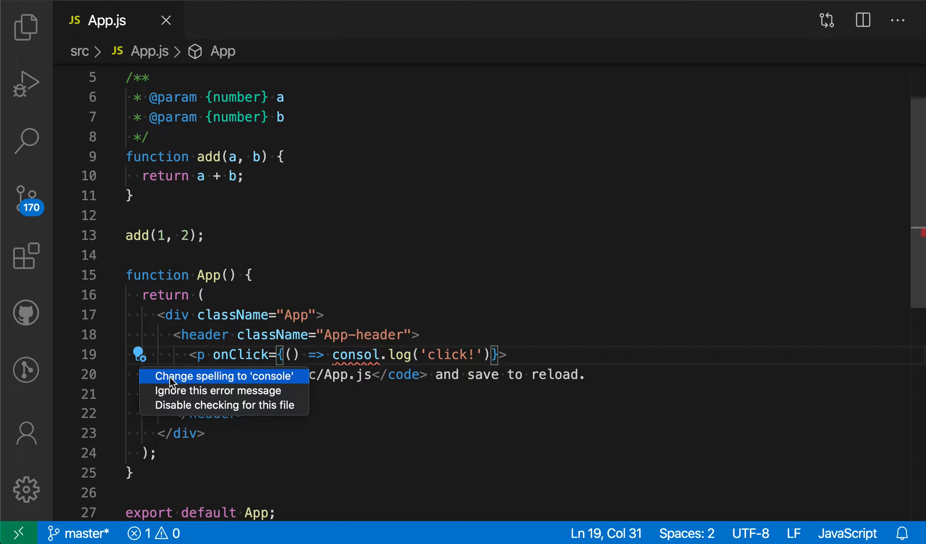
click(223, 376)
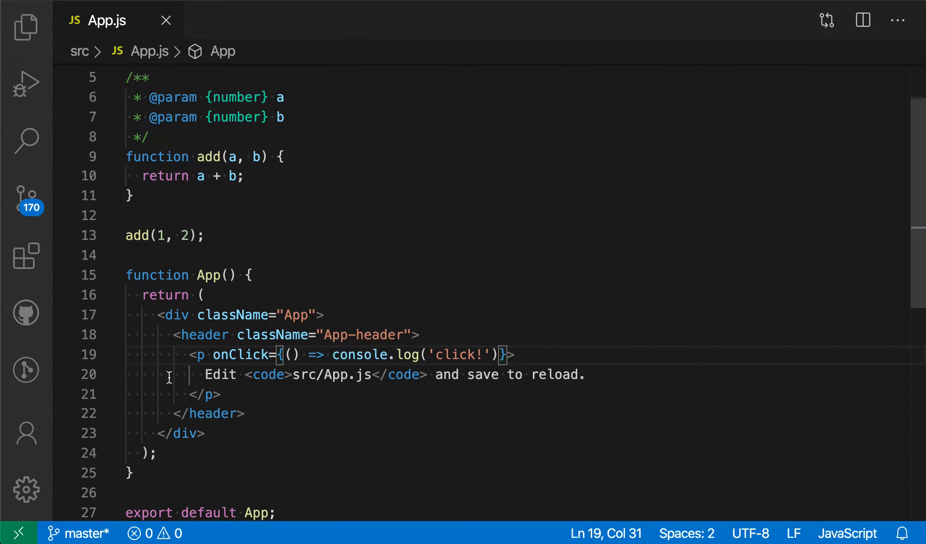
mouse_move(258, 289)
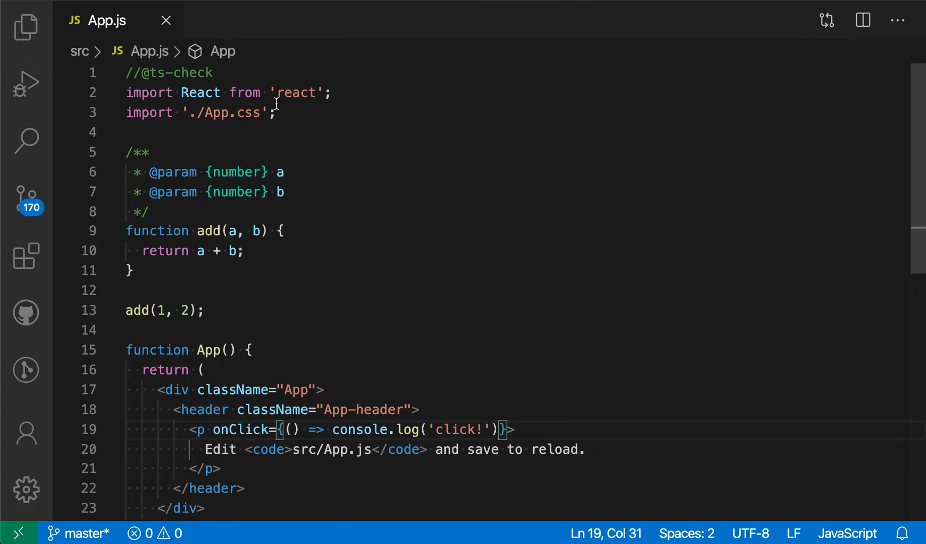
mouse_move(265, 78)
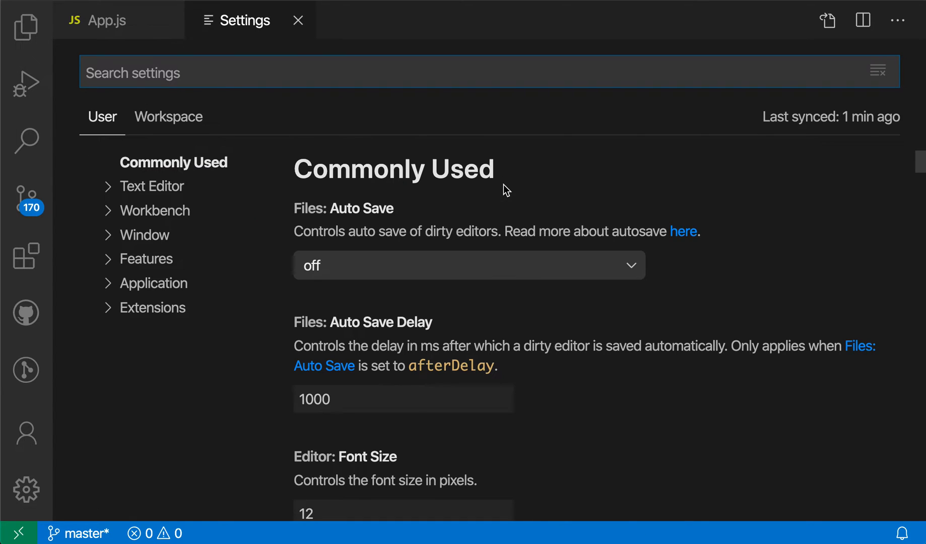
Enable JavaScript › Implicit Project Config: Check JS in Settings and return to App.js.
text(implicit)
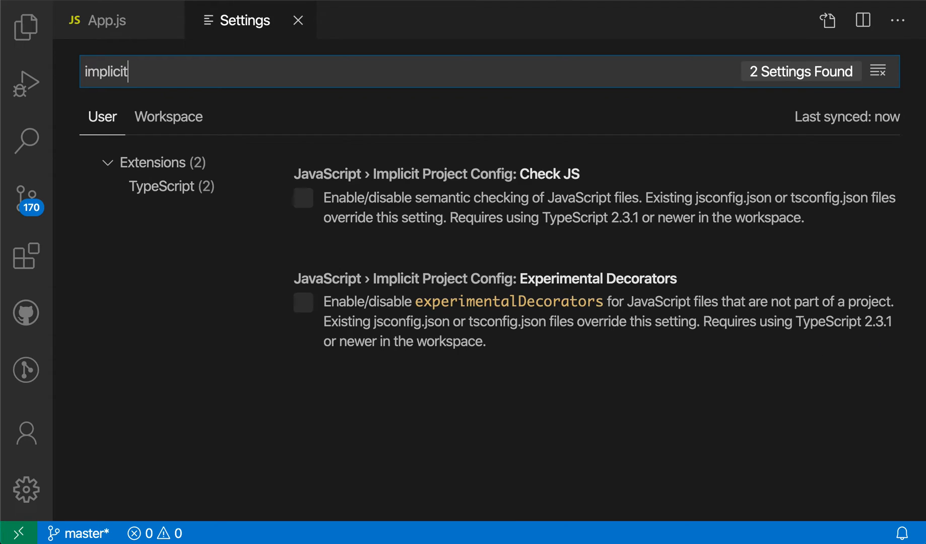
mouse_move(385, 182)
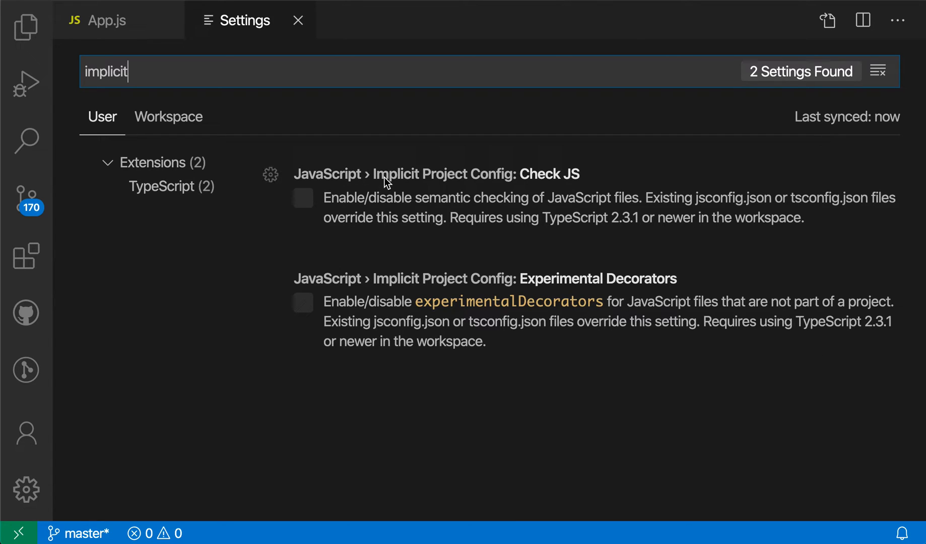
mouse_move(609, 187)
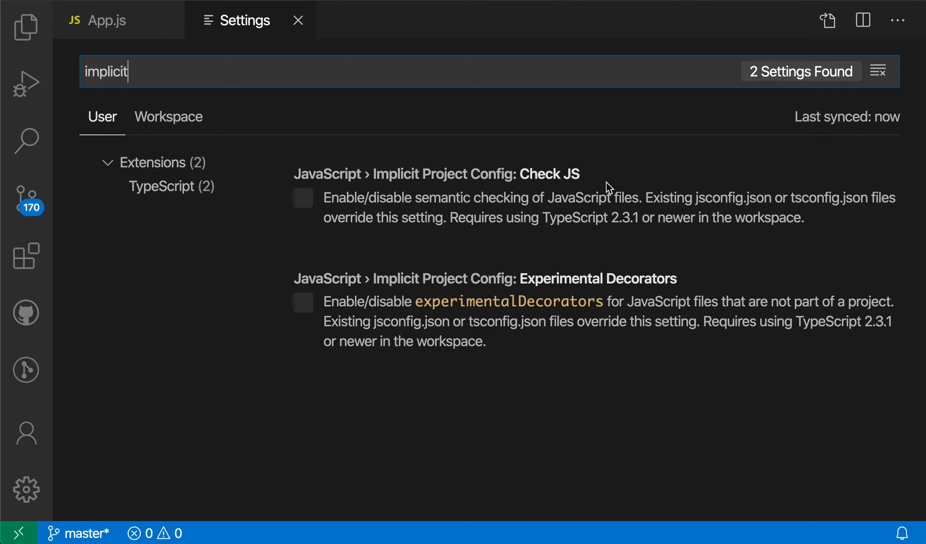
click(303, 198)
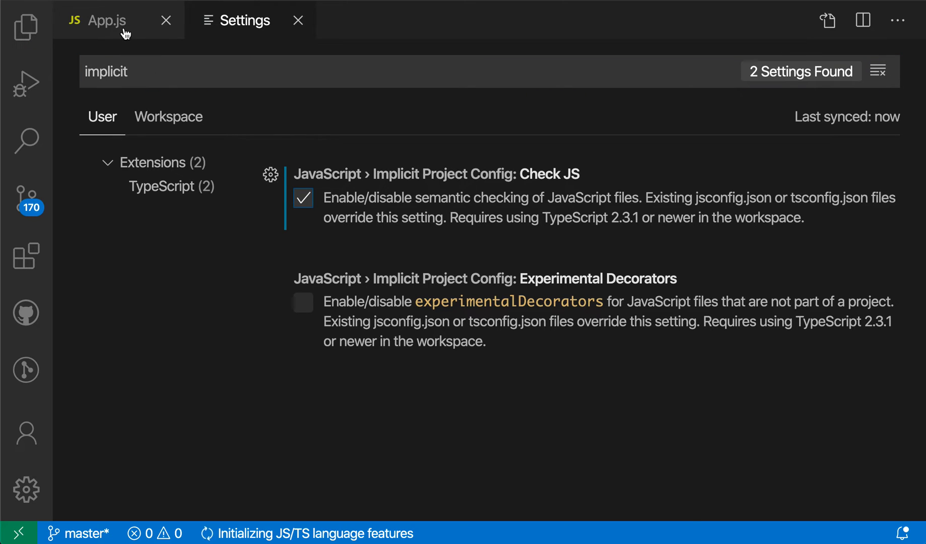
click(105, 20)
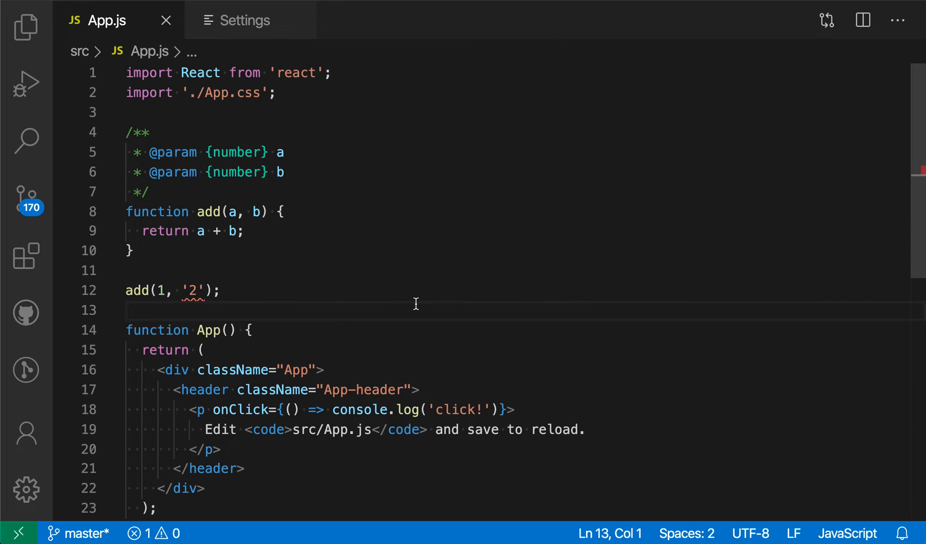
Run 'Go to Project Configuration' from the Command Palette to show the no-project notice.
click(27, 201)
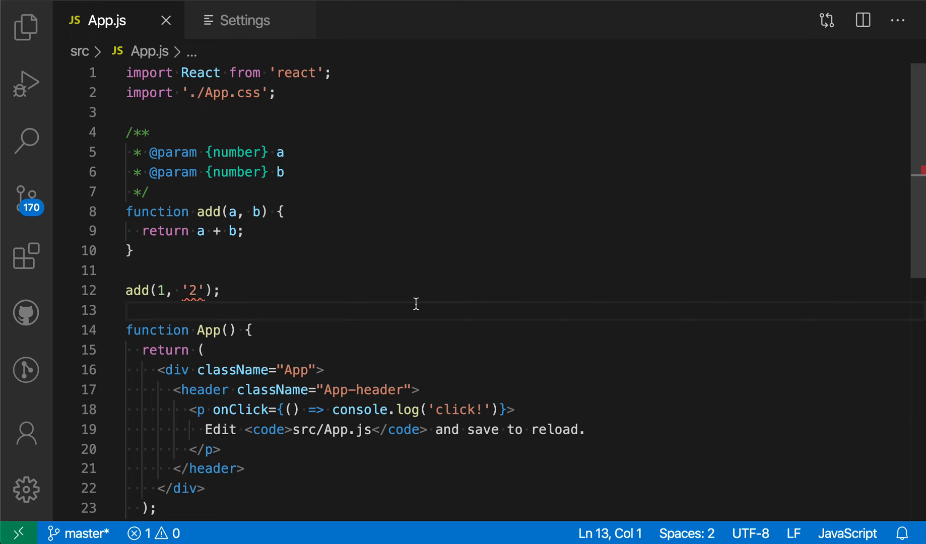
text(go to)
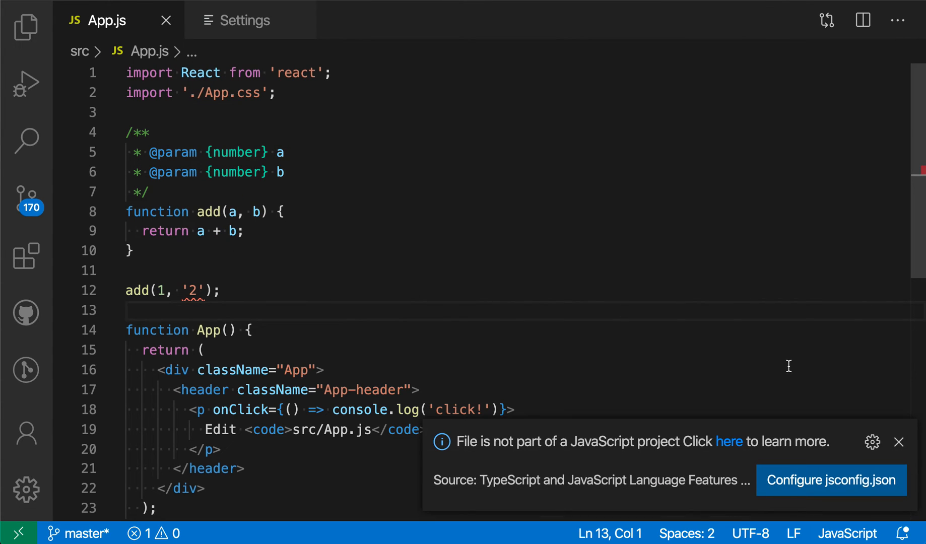
Configure a jsconfig.json with checkJs set to true and return to App.js.
click(830, 480)
text("checkJs": true)
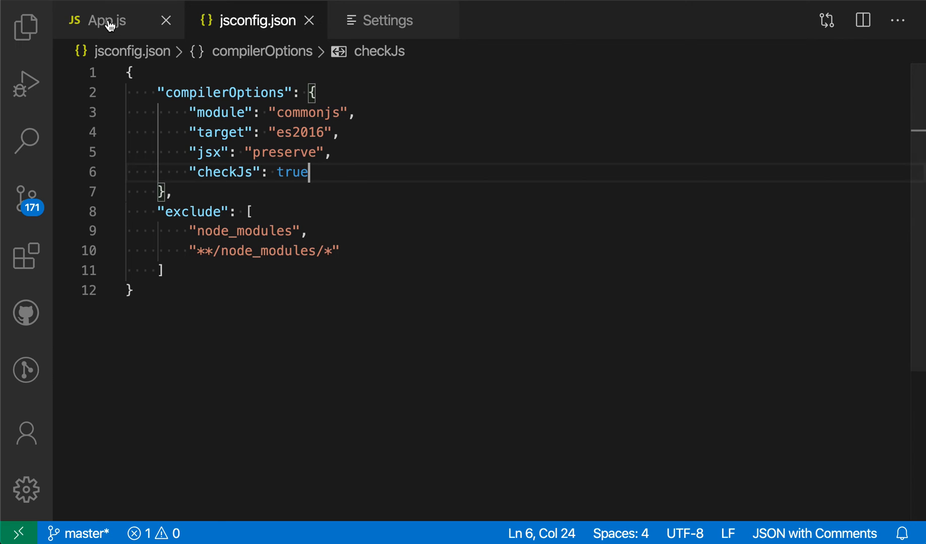
click(106, 20)
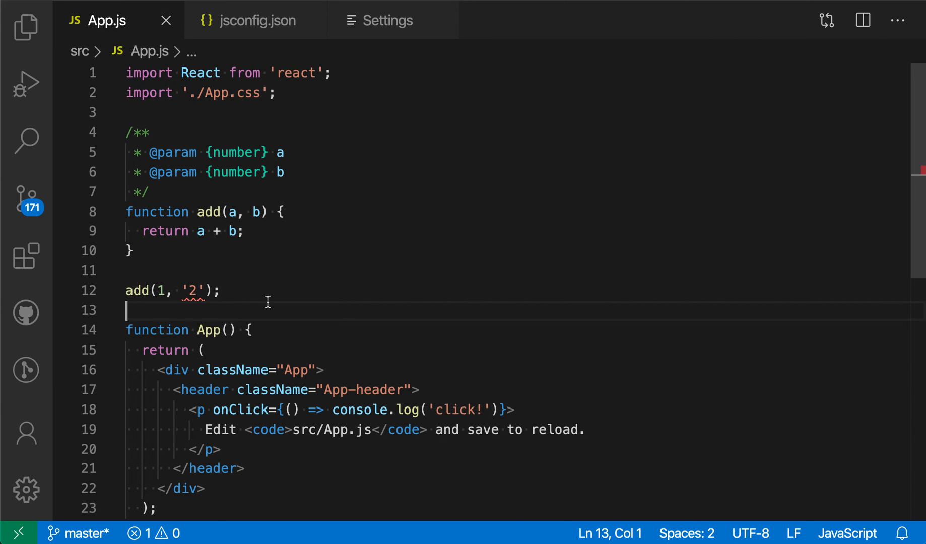